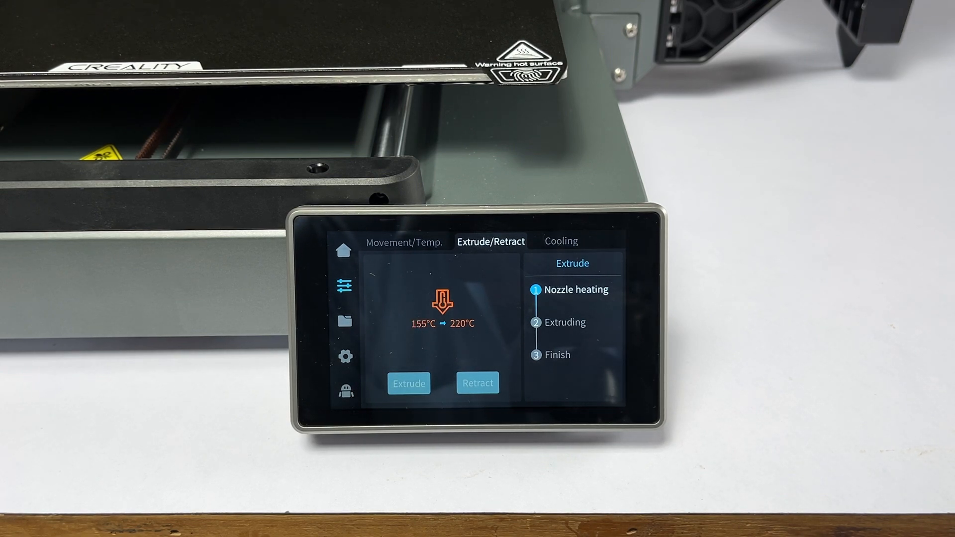
Show the Movement/Temp. panel with nozzle 104°C and bed 41°C.
{"action": "left_click", "coordinate": [405, 241]}
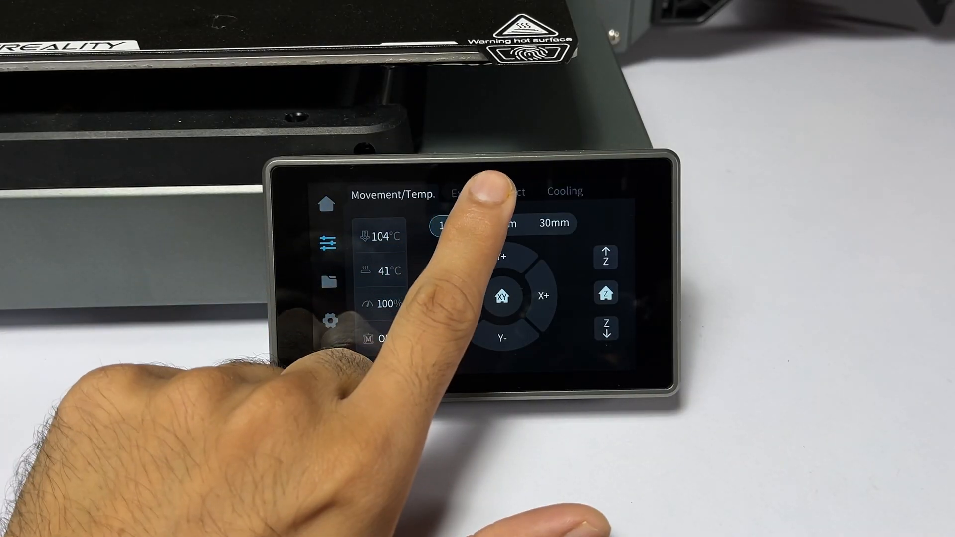
Show the Cooling panel with auxiliary fan 50% and model fan 0%.
{"action": "left_click", "coordinate": [564, 191]}
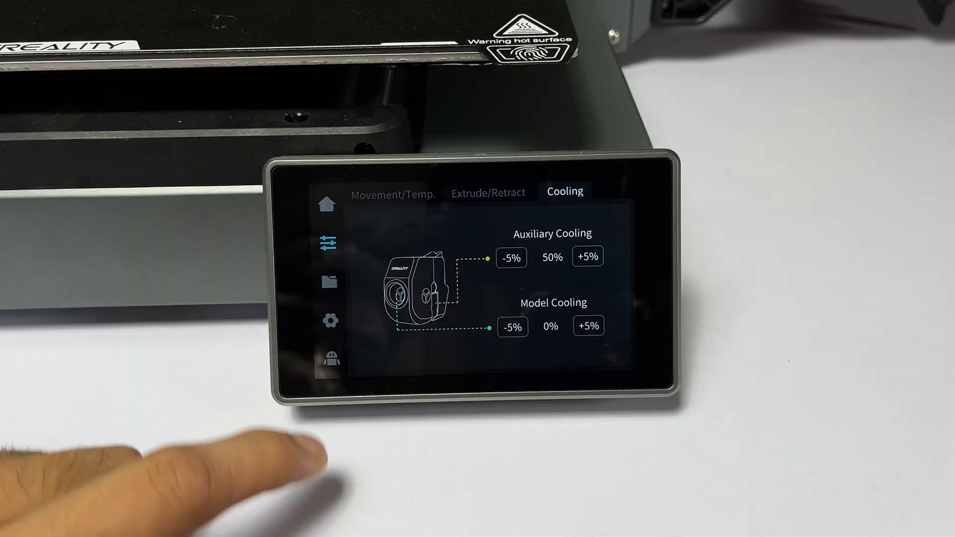
{"action": "left_click", "coordinate": [329, 282]}
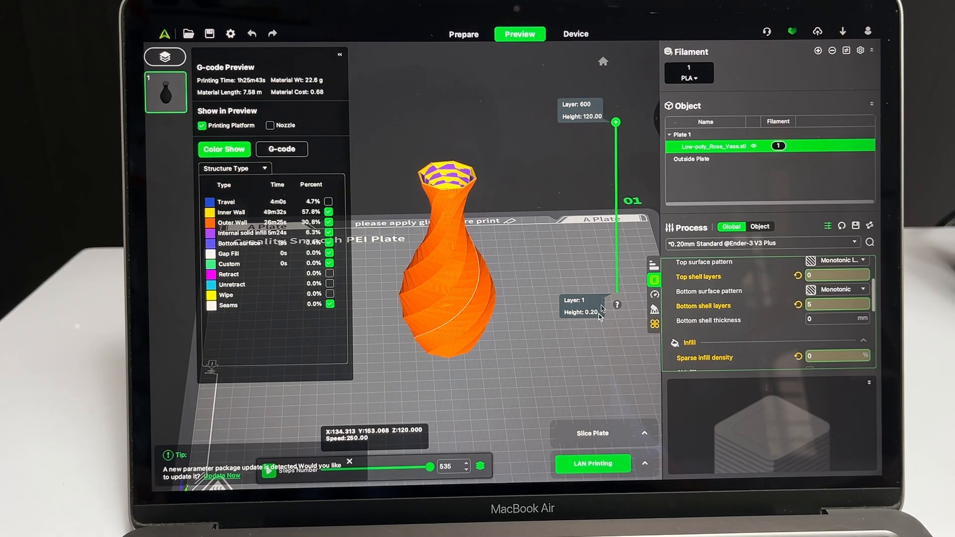
Send the sliced low-poly vase to Ender3V3-Plus via LAN Printing.
{"action": "left_click", "coordinate": [592, 463]}
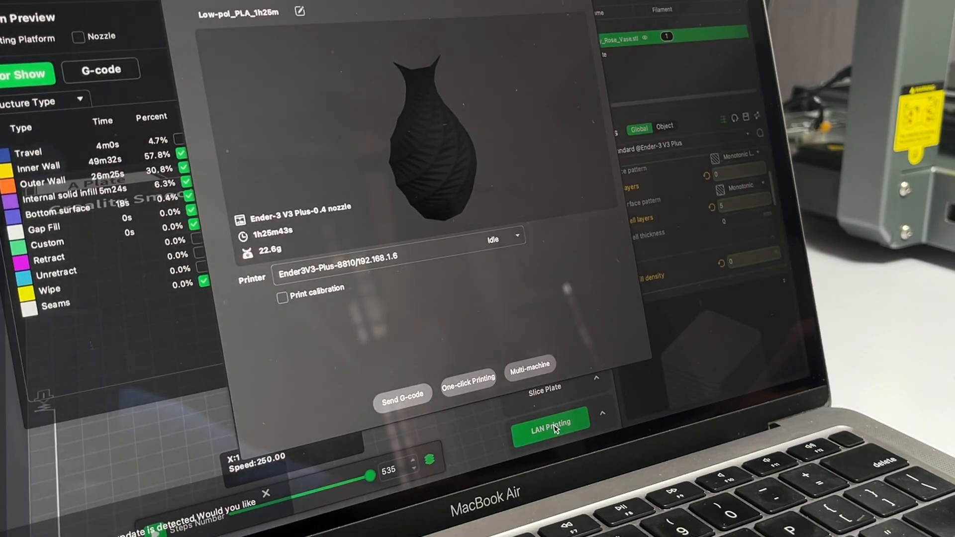
{"action": "left_click", "coordinate": [281, 298]}
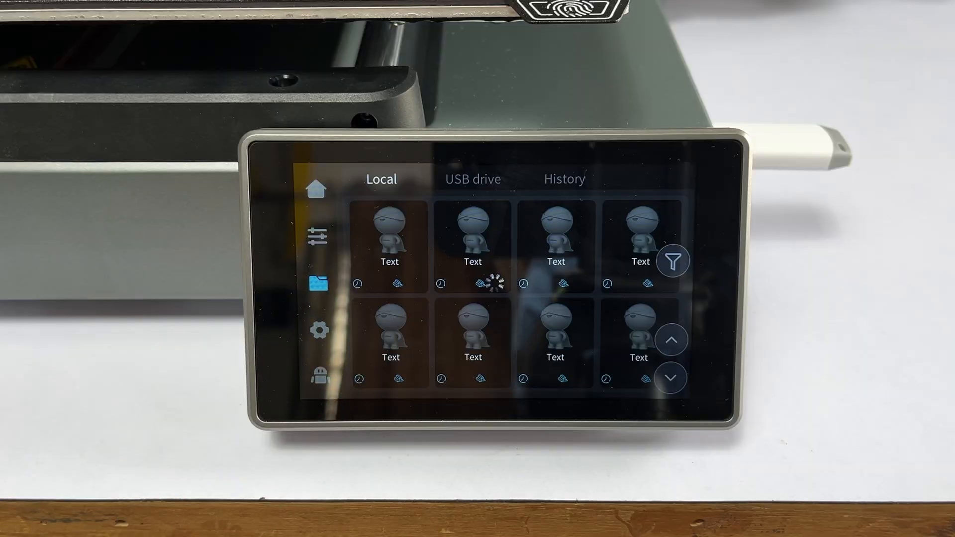
Print 3DBenchy from the file list, then start LAN sending of Expanding_Ring.stl.
{"action": "left_click", "coordinate": [471, 179]}
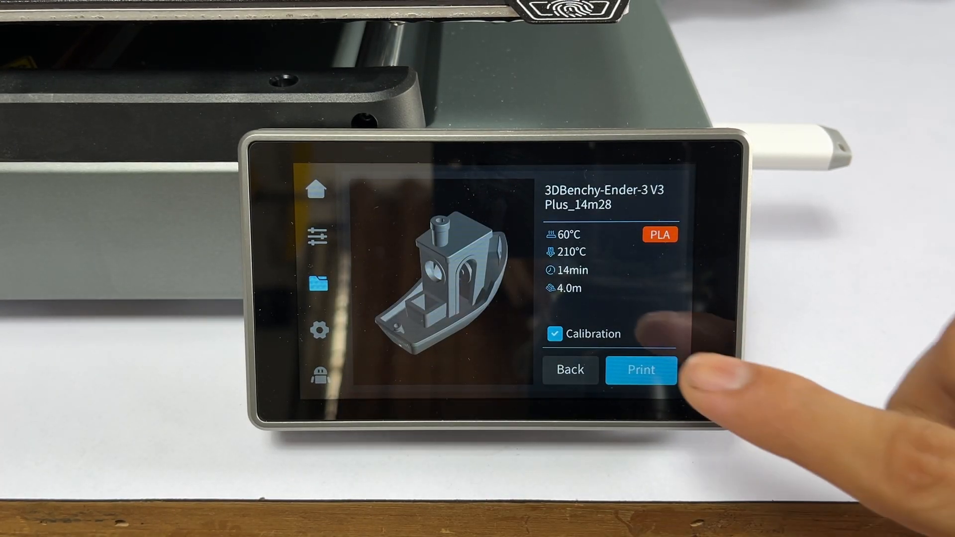
{"action": "left_click", "coordinate": [640, 370]}
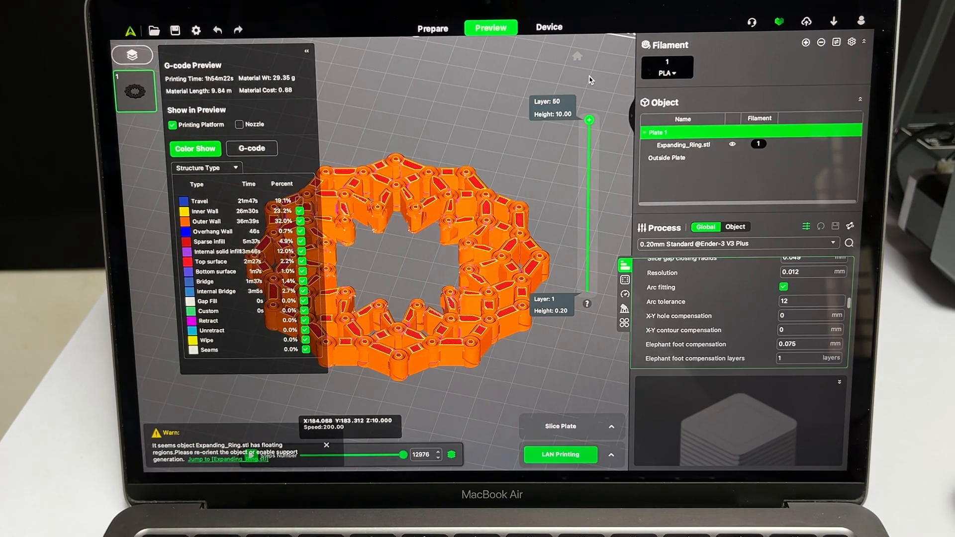
{"action": "left_click", "coordinate": [558, 454]}
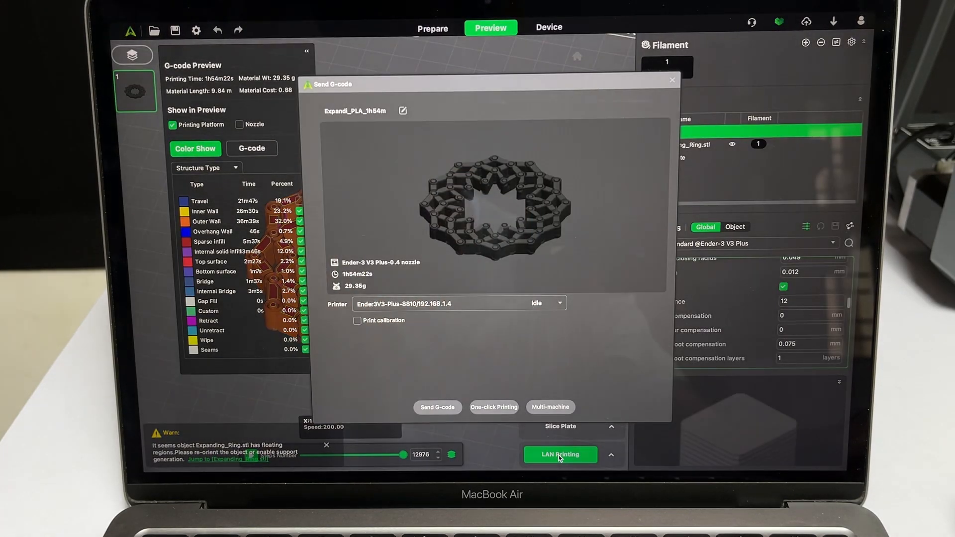